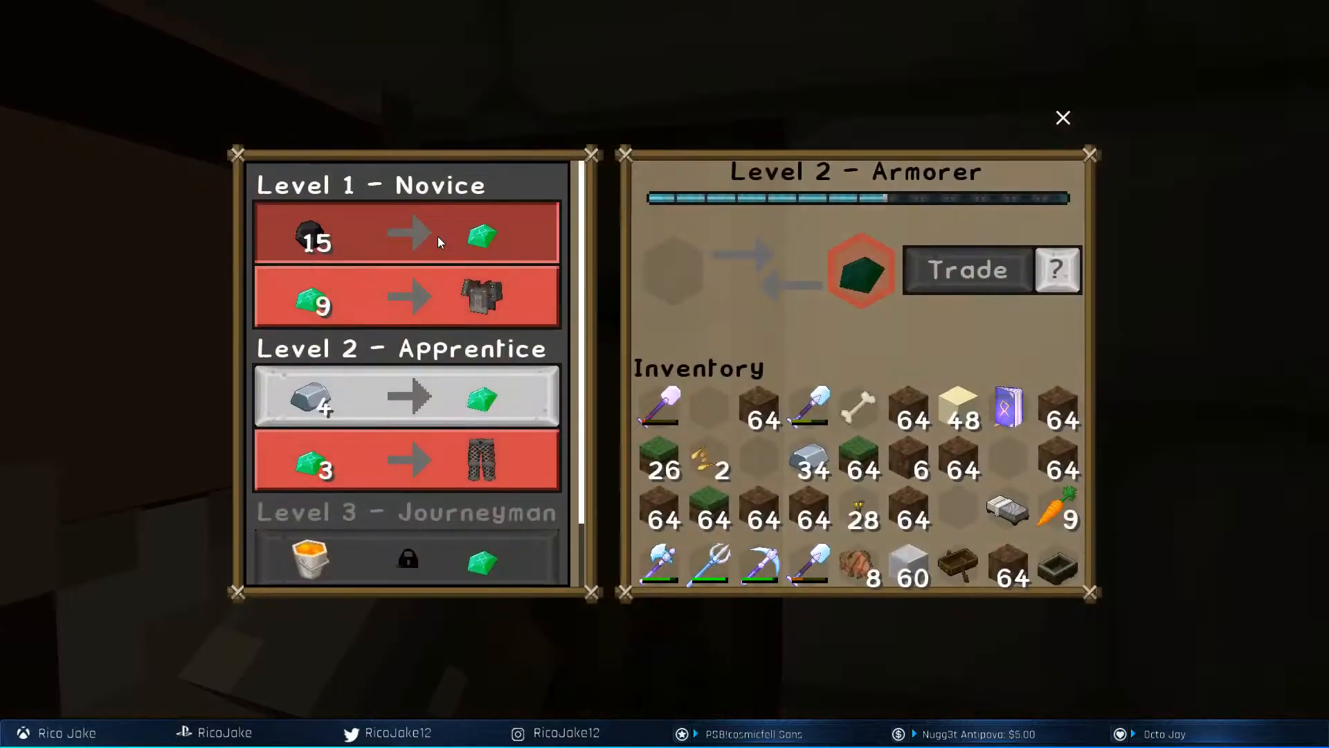
left_click(1062, 117)
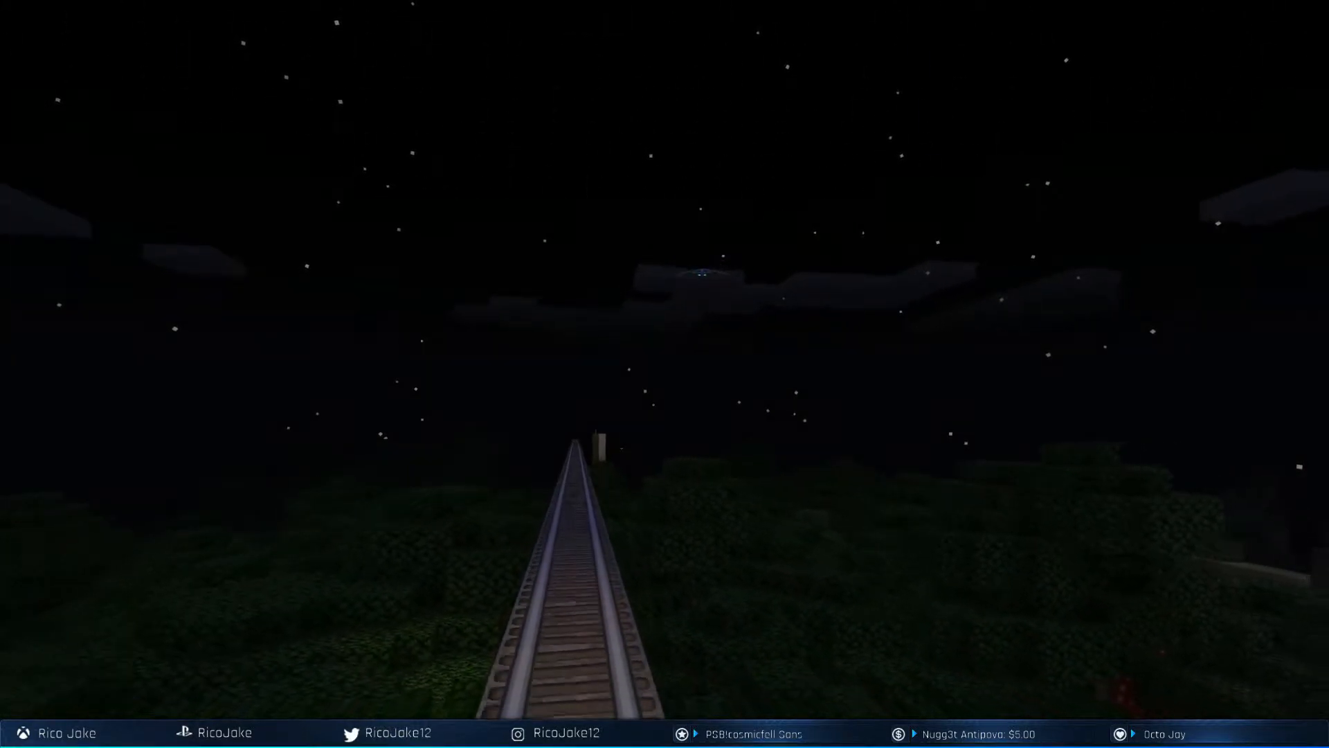
mouse_move(664, 374)
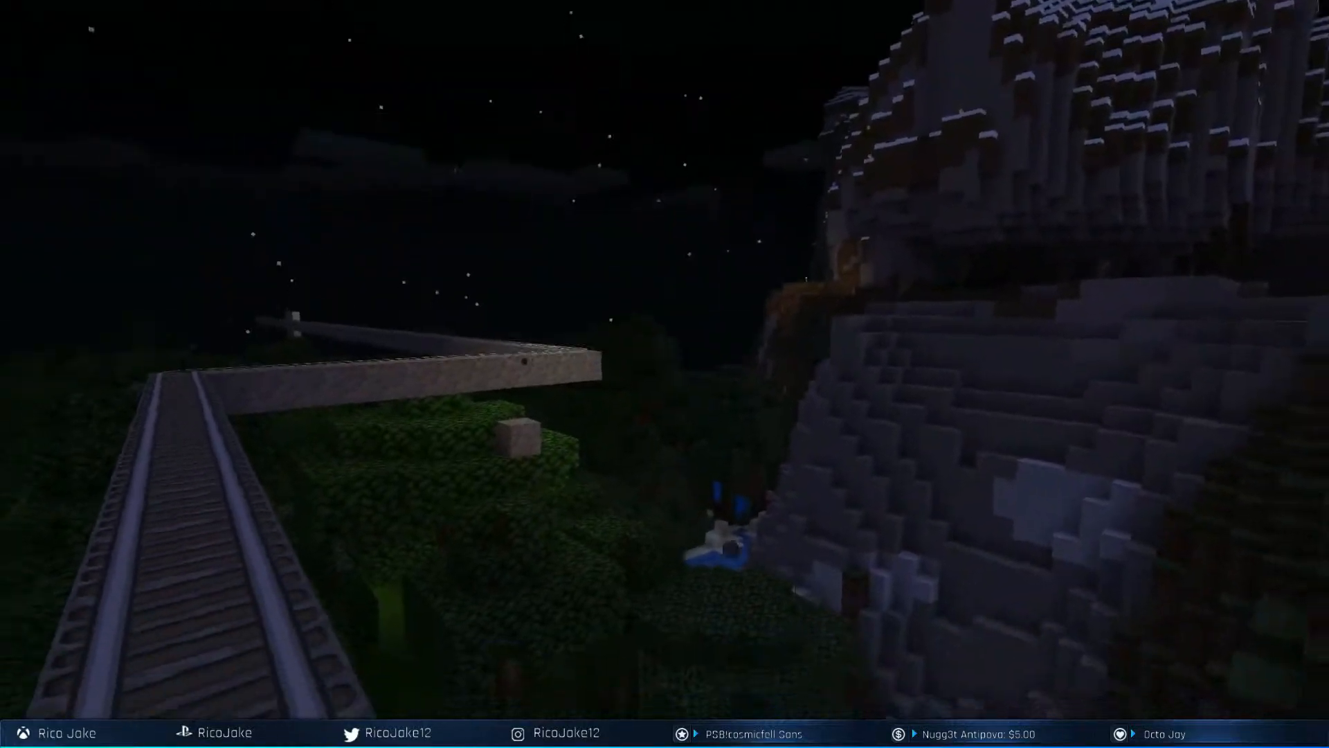
mouse_move(665, 374)
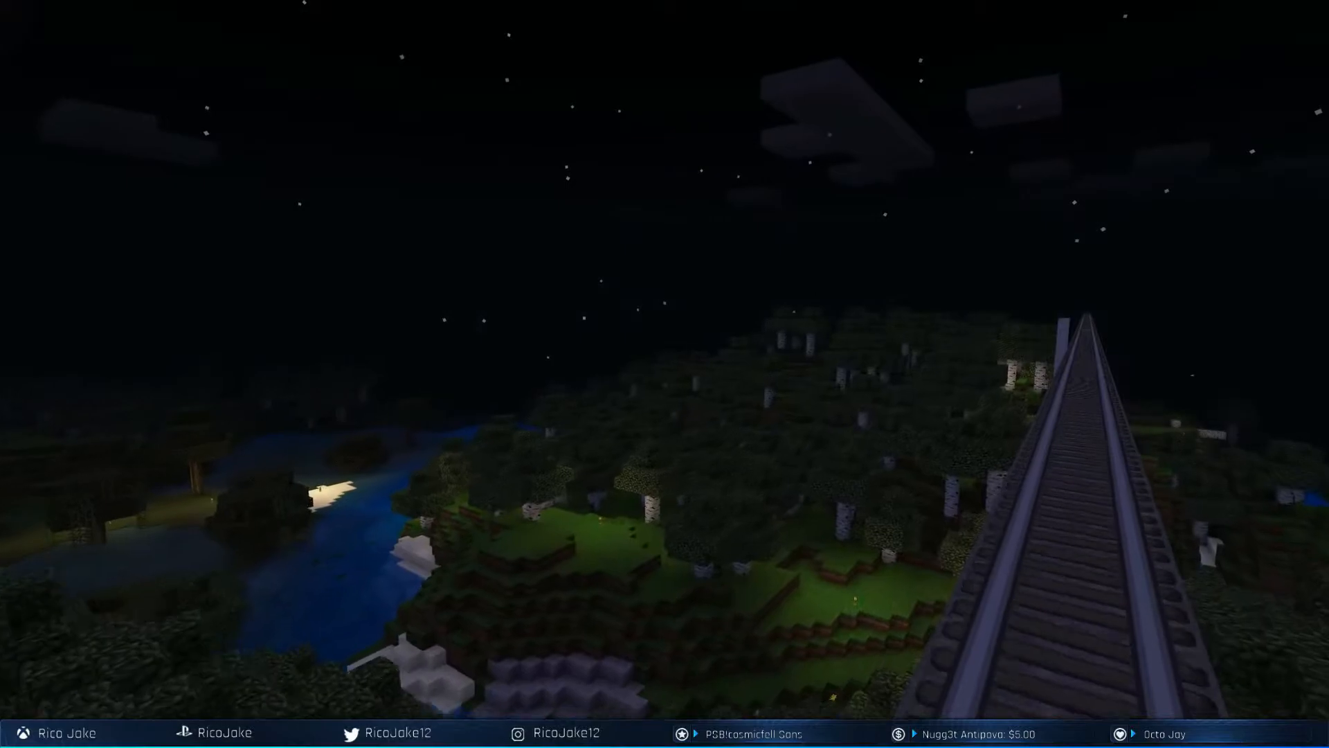
mouse_move(665, 374)
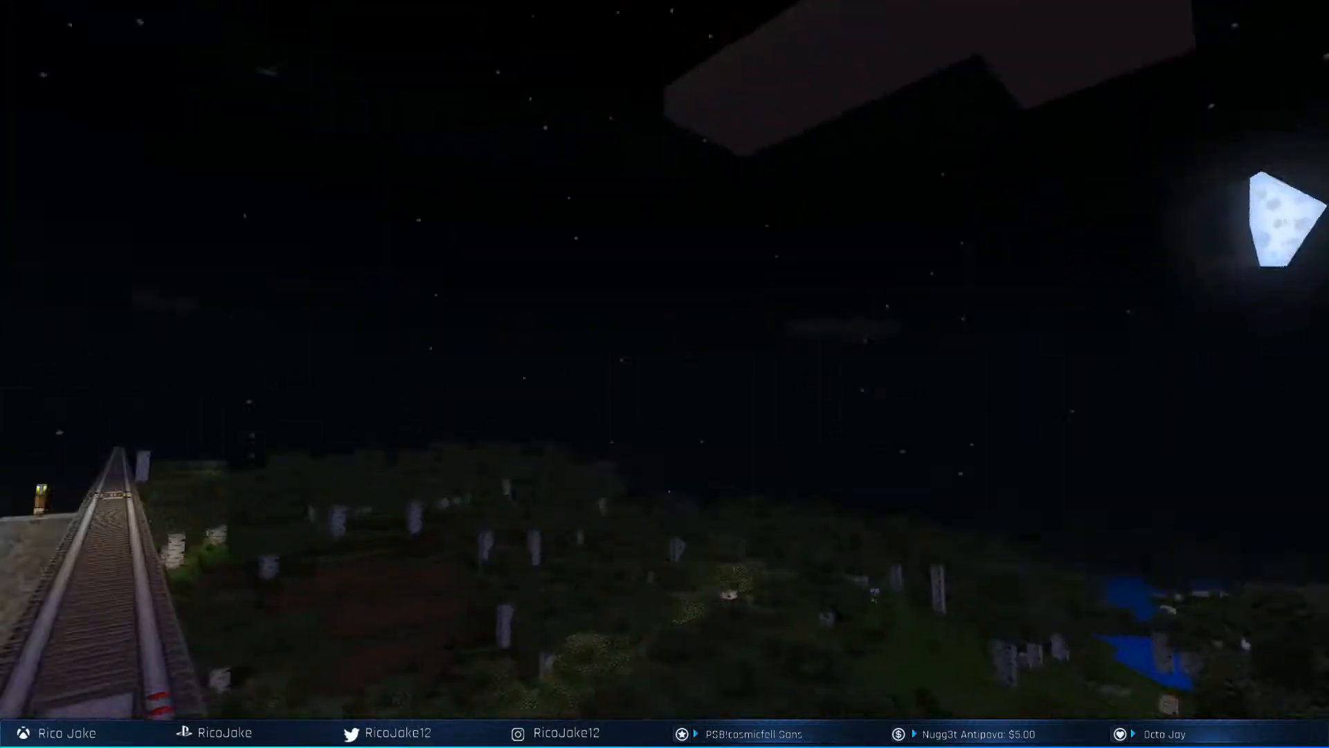
mouse_move(665, 374)
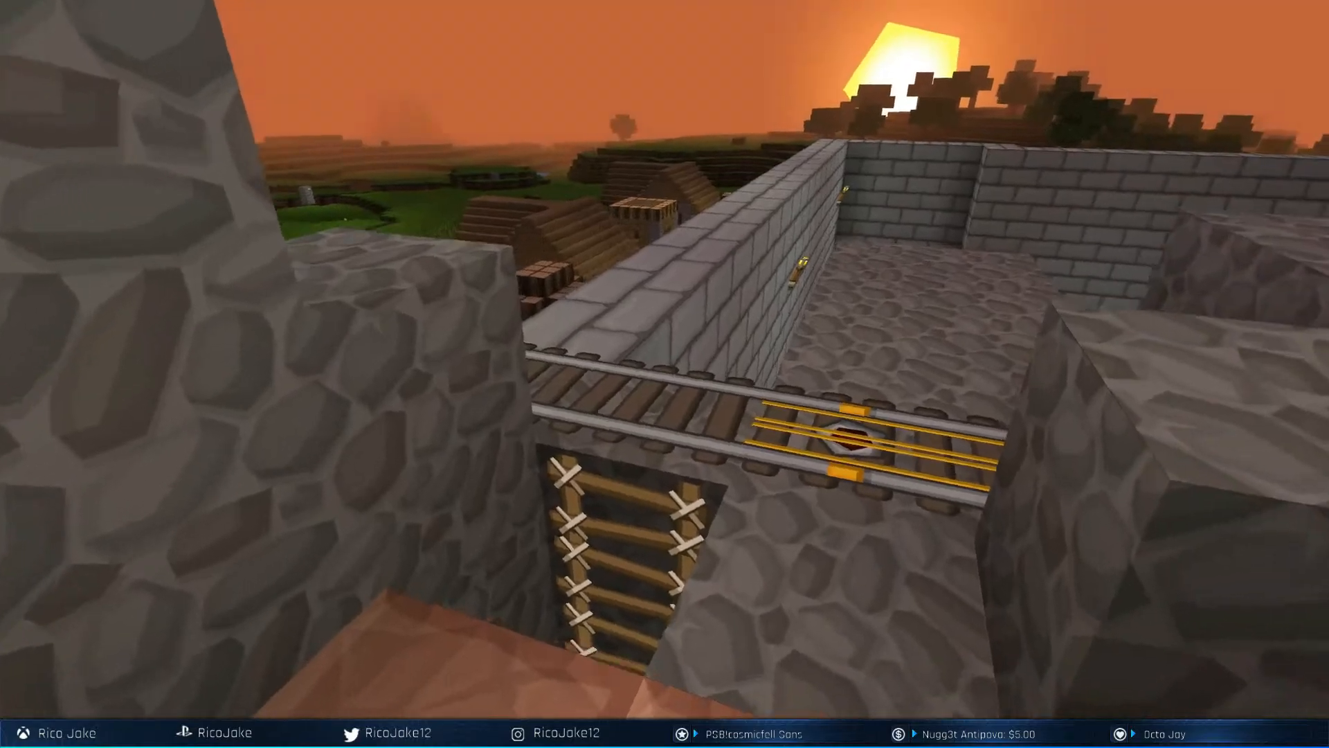
mouse_move(665, 374)
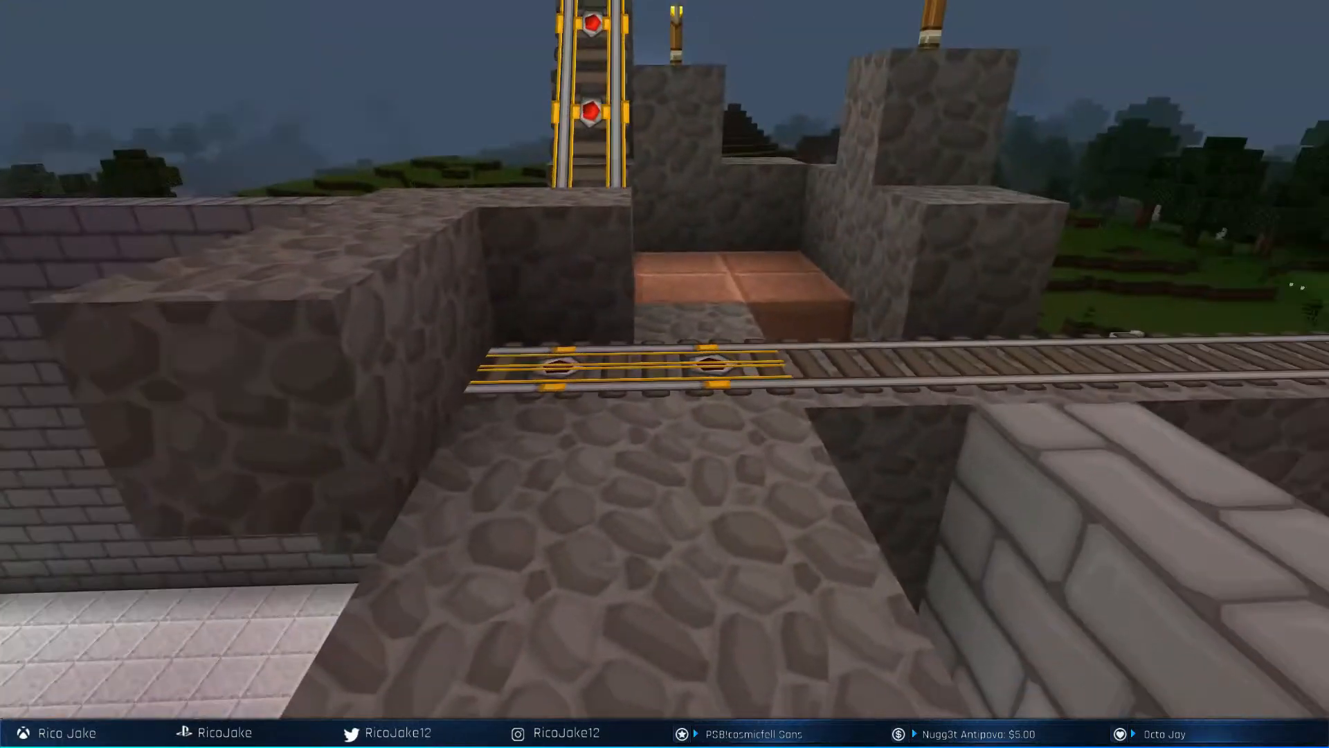